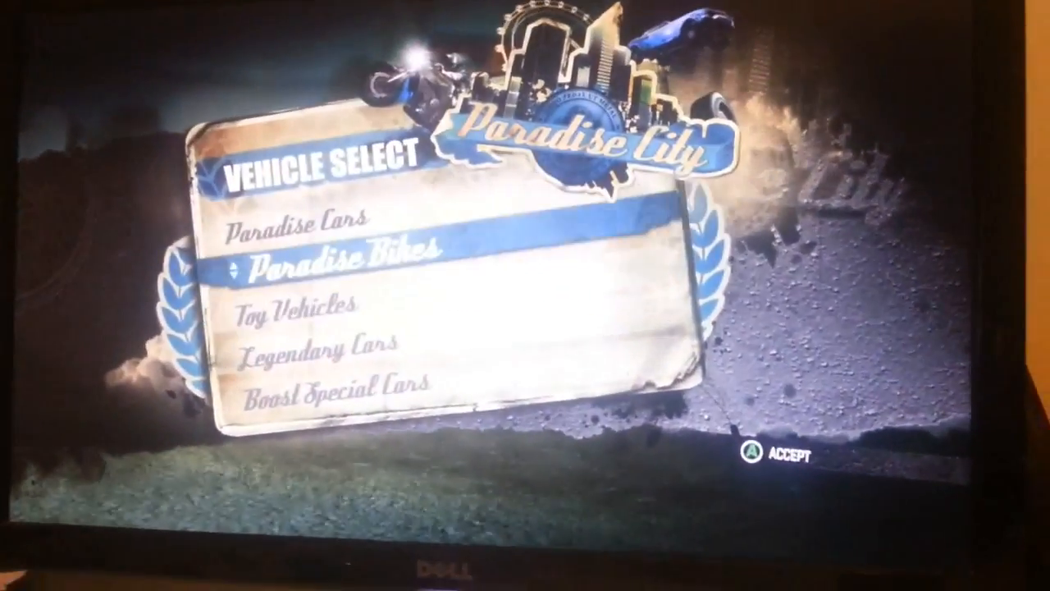
Step: Move the Vehicle Select highlight down from Paradise Bikes to Toy Vehicles
{"action": "key", "text": "Down"}
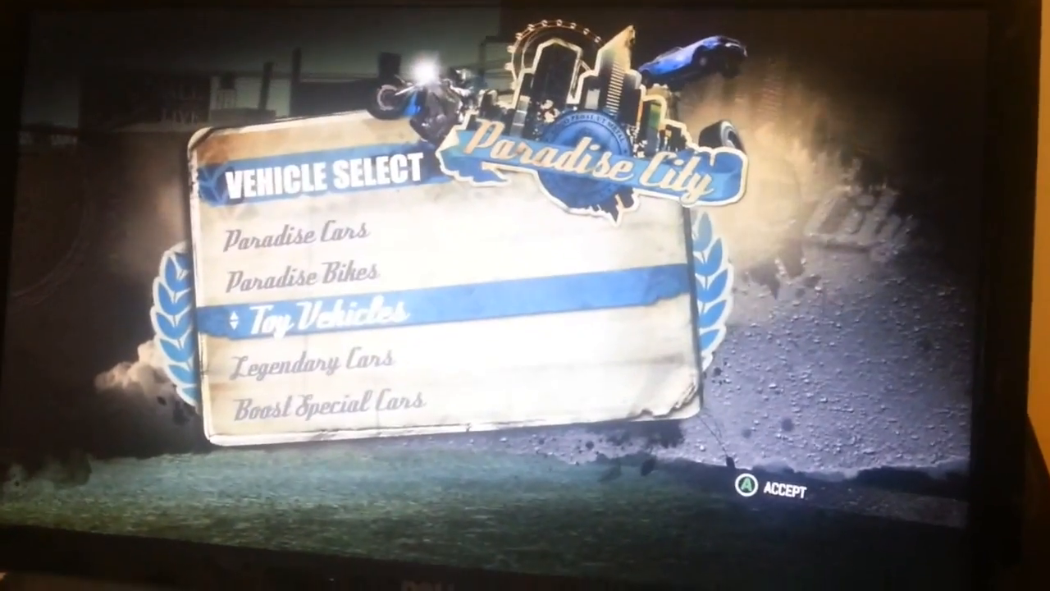